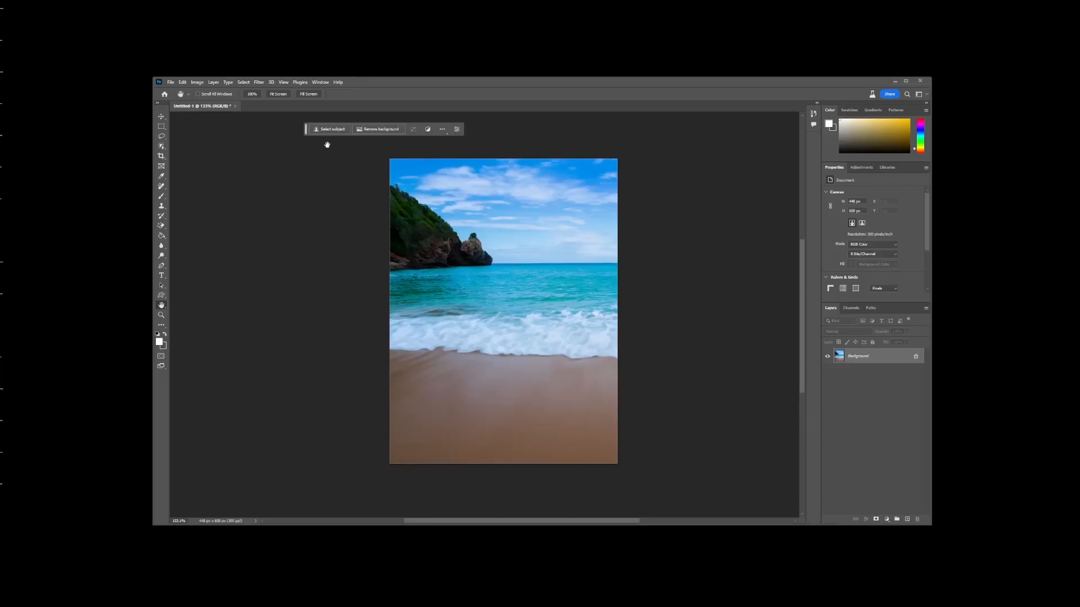
mouse_move(337, 141)
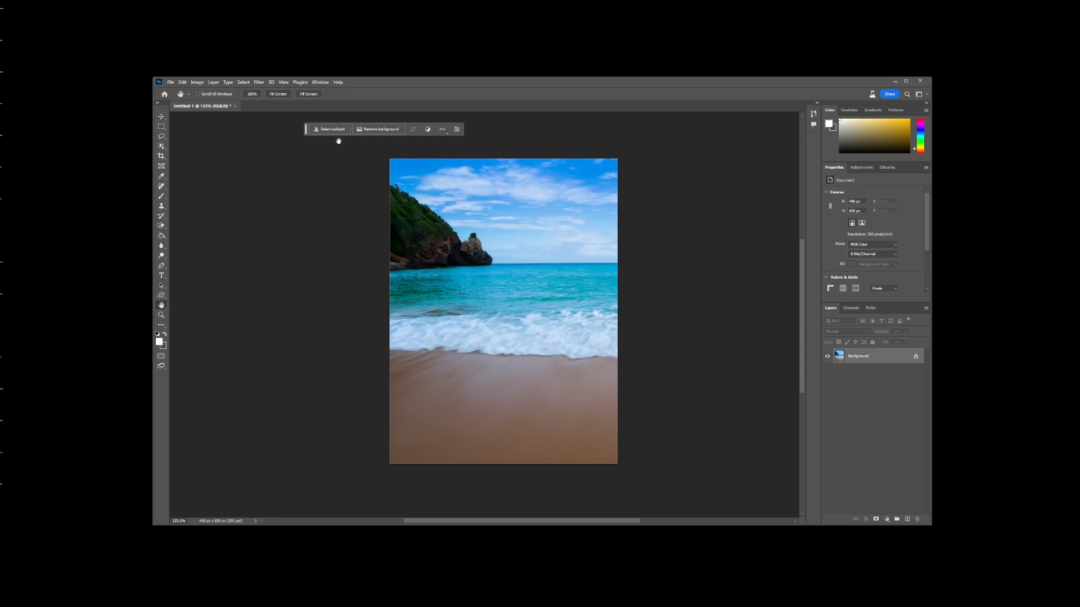
Check for Adobe app updates via Help > Updates in Creative Cloud Desktop
left_click(319, 82)
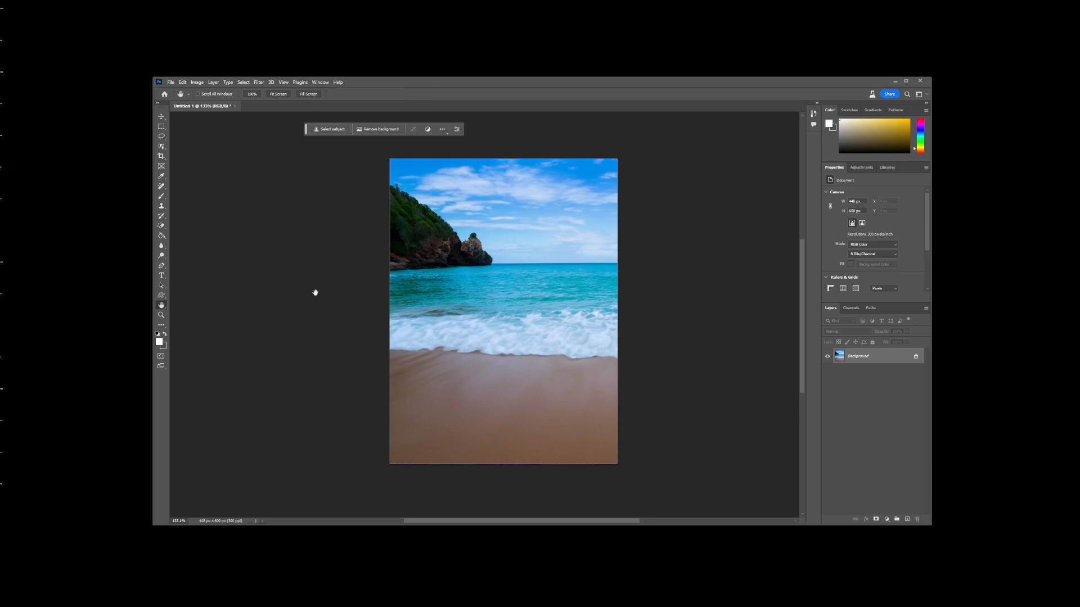
left_click(337, 82)
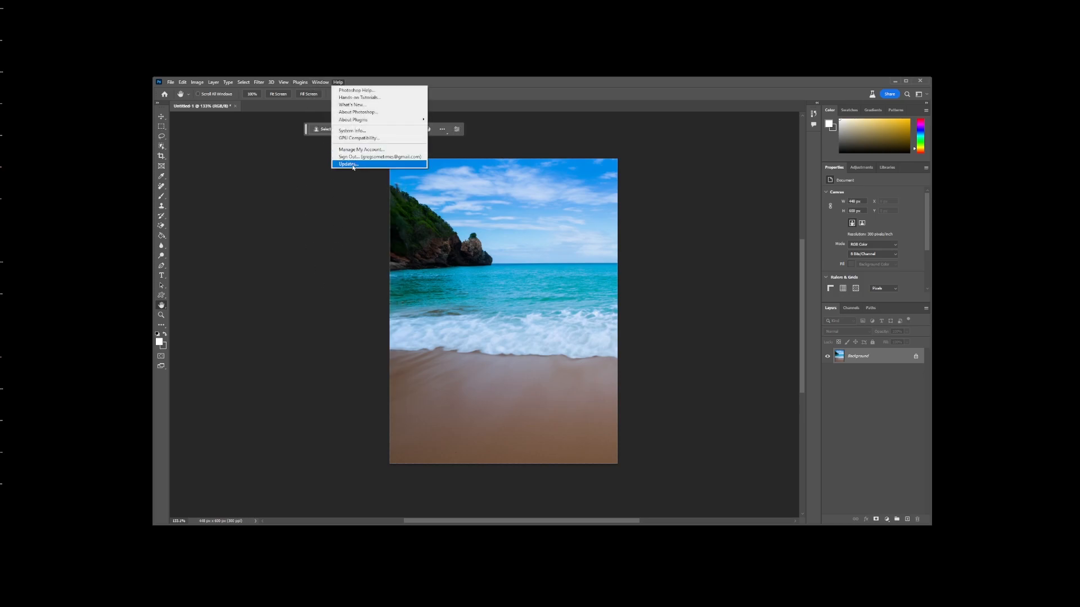
left_click(347, 164)
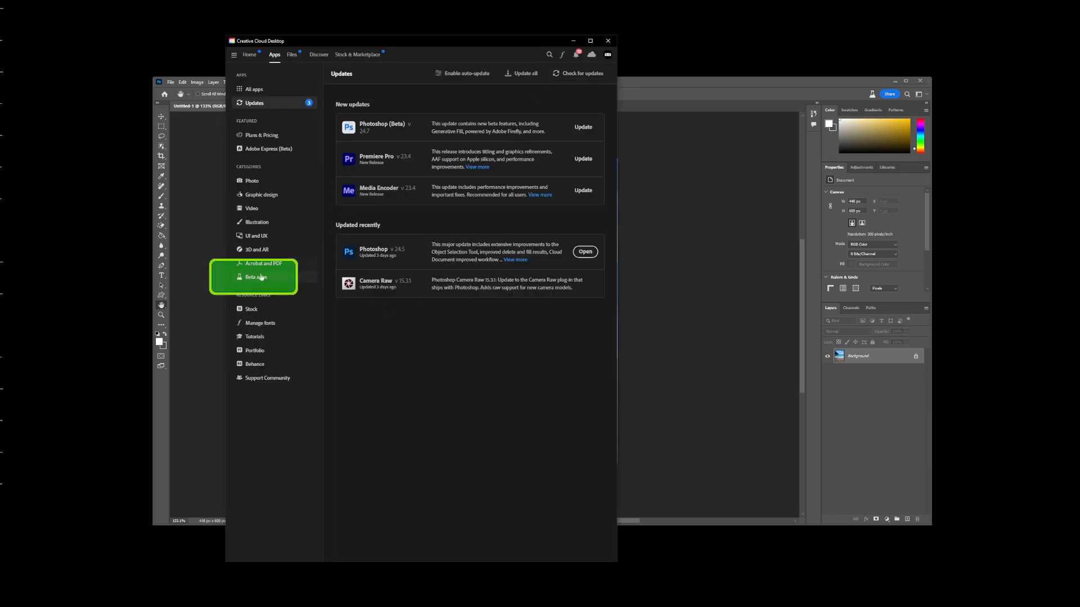
Show the Beta apps list in Creative Cloud Desktop, then return to Photoshop
left_click(256, 277)
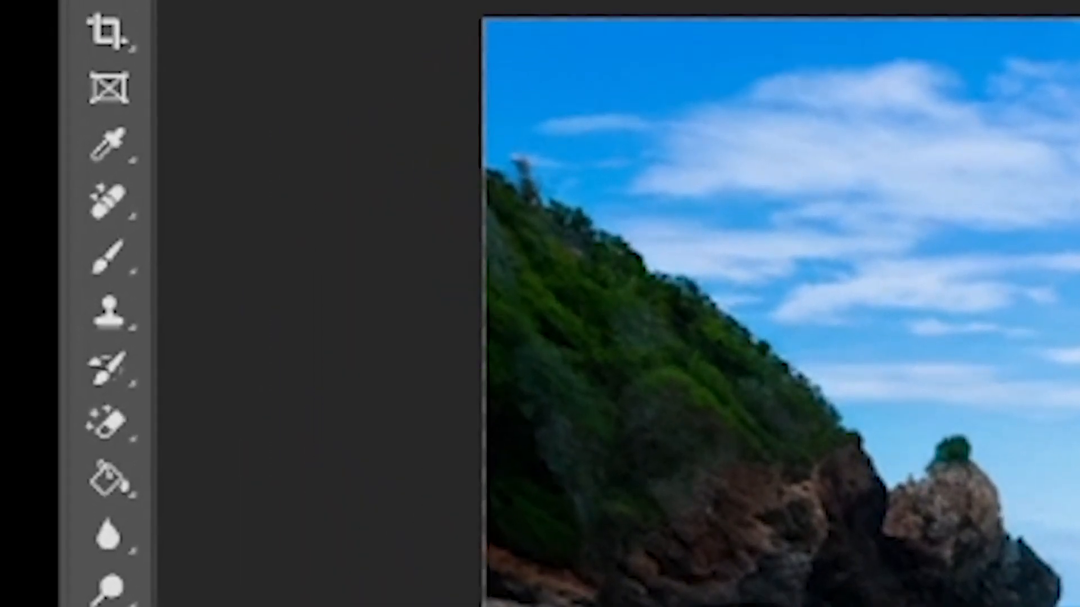
Crop-extend the canvas rightward to leave an empty strip beside the photo
left_click(110, 30)
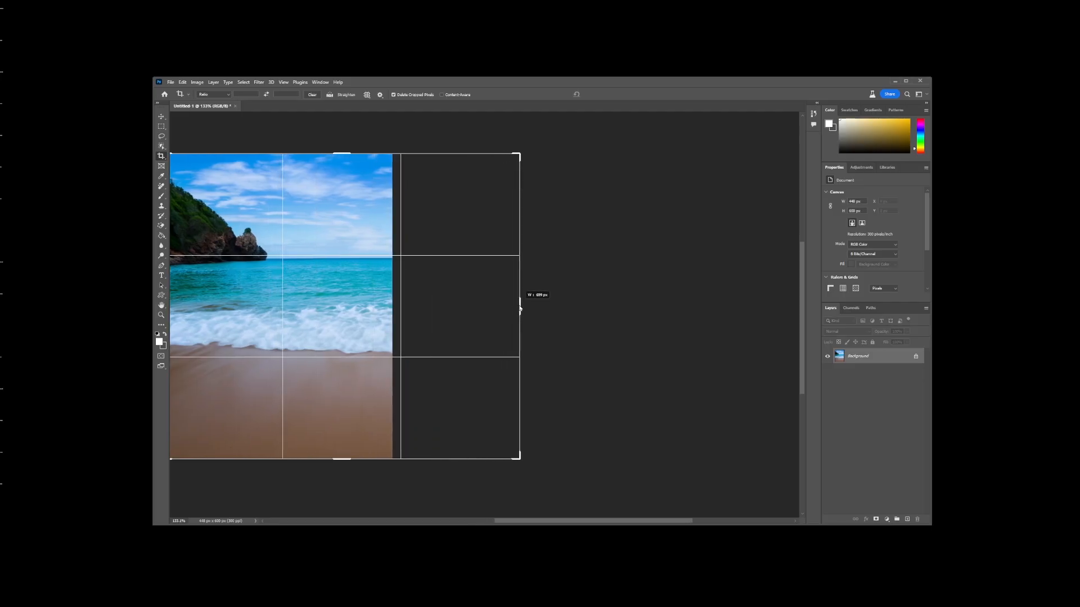
left_click_drag(520, 308, 597, 315)
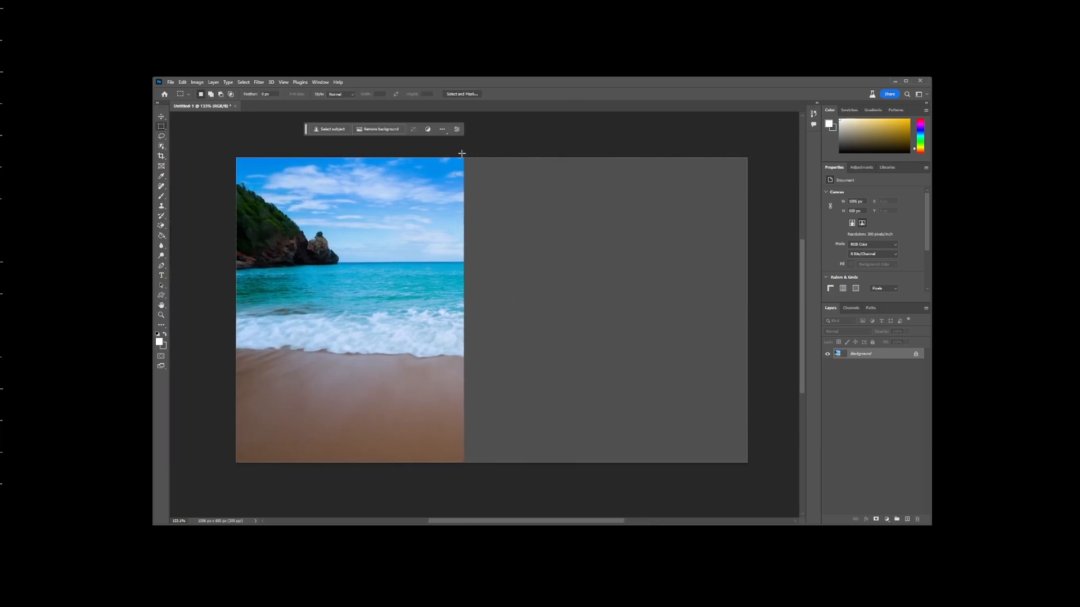
Marquee-select the empty right strip and try a Content-Aware Fill
left_click_drag(463, 156, 730, 459)
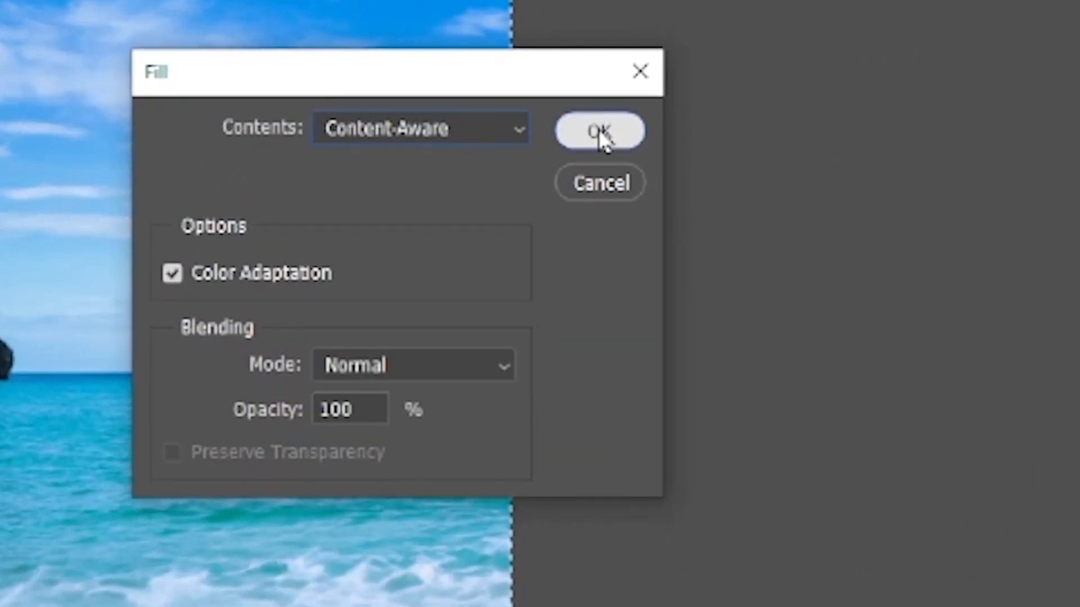
left_click(599, 131)
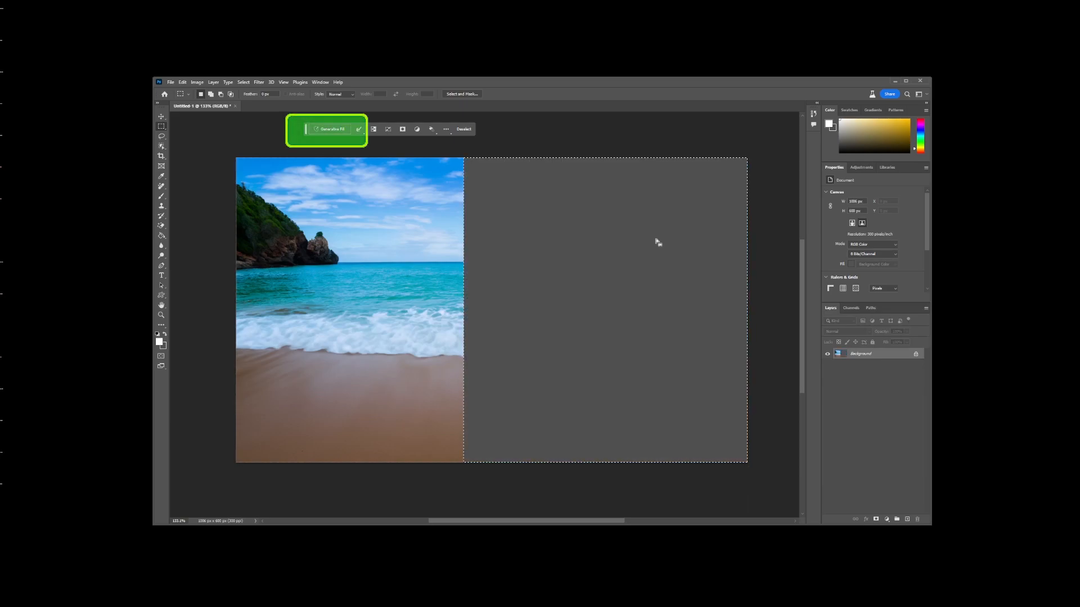
mouse_move(652, 301)
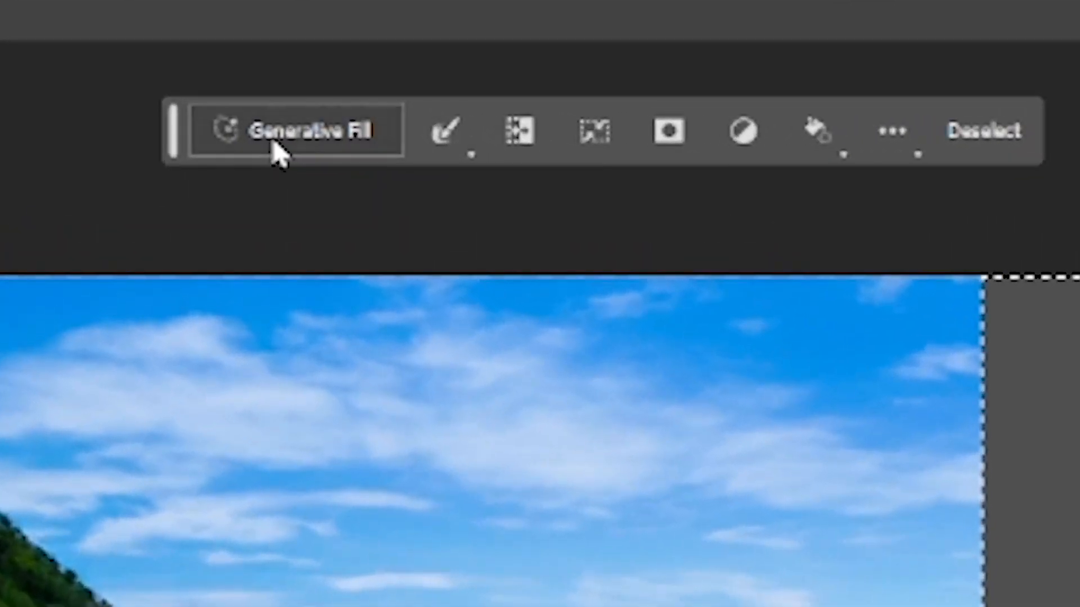
Run Generative Fill on the selected strip with an empty prompt
left_click(294, 129)
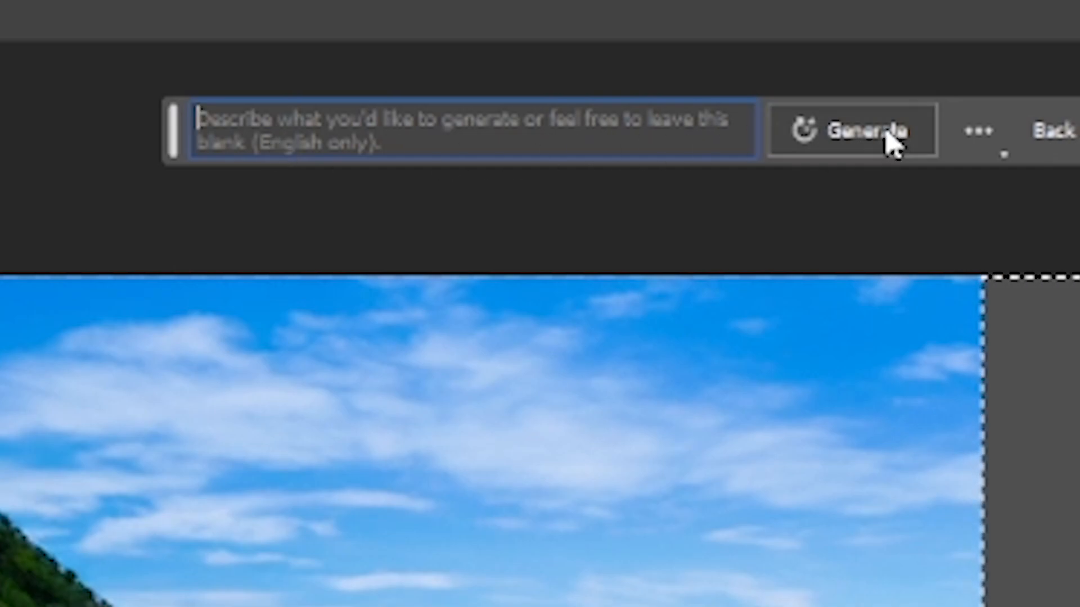
left_click(850, 131)
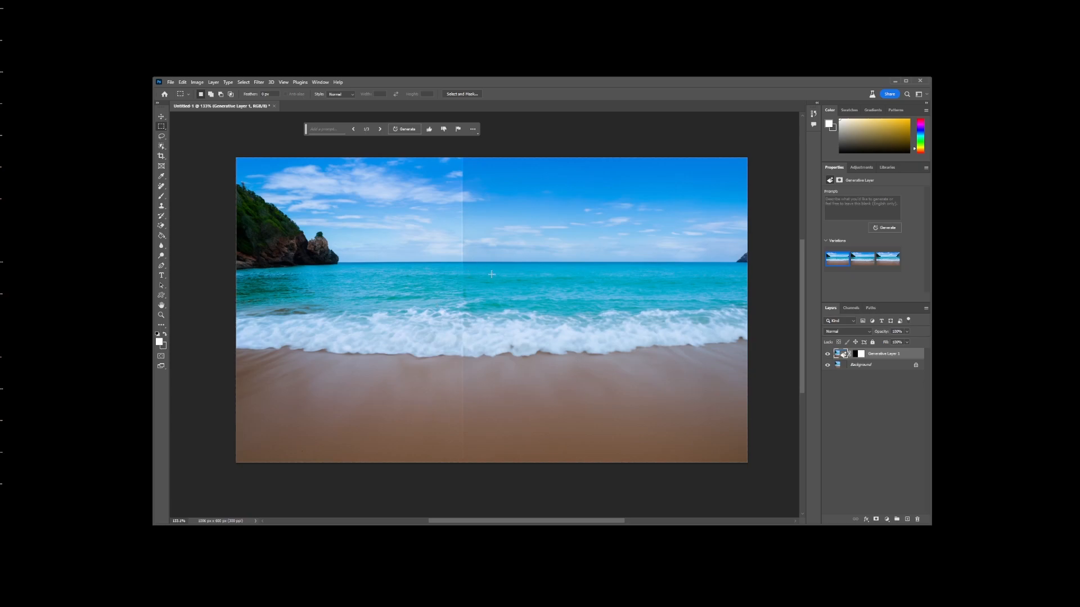
mouse_move(165, 201)
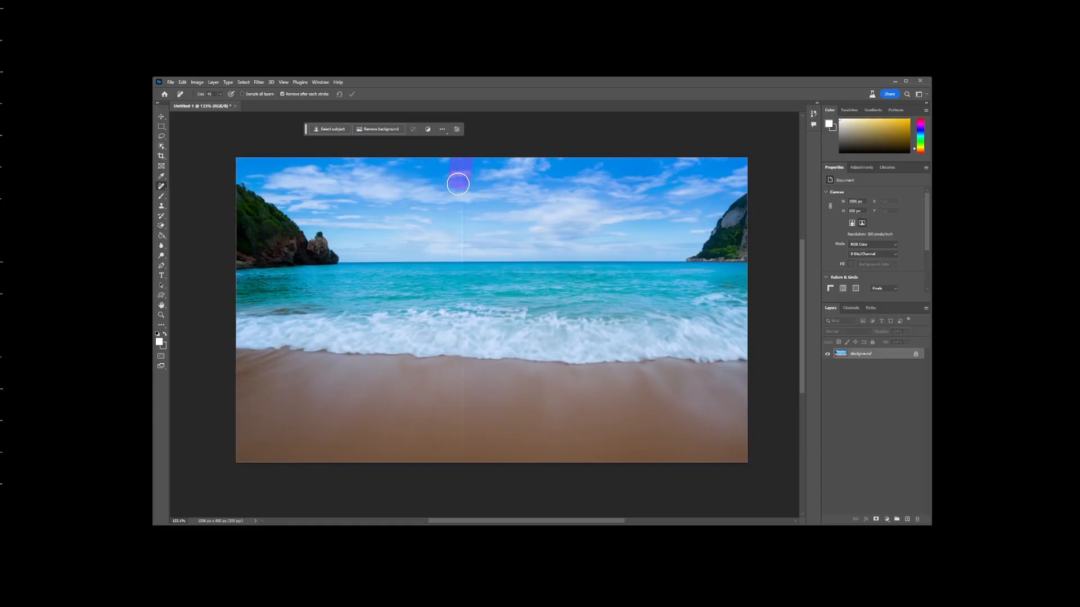
Paint with the Remove tool over the middle seam and the left rocky headland
left_click_drag(458, 184, 463, 383)
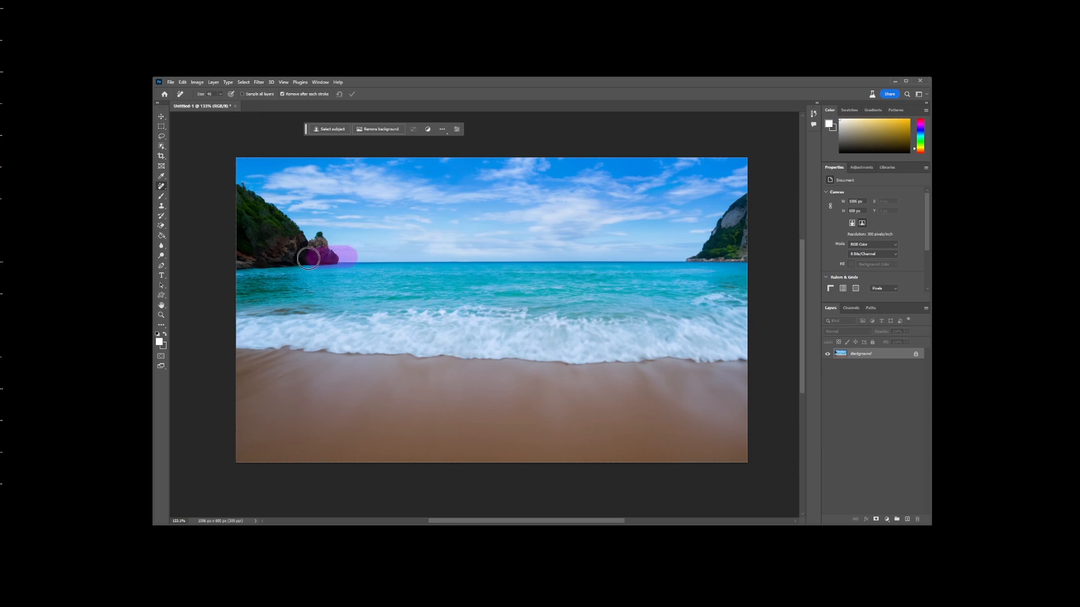
left_click_drag(309, 259, 311, 239)
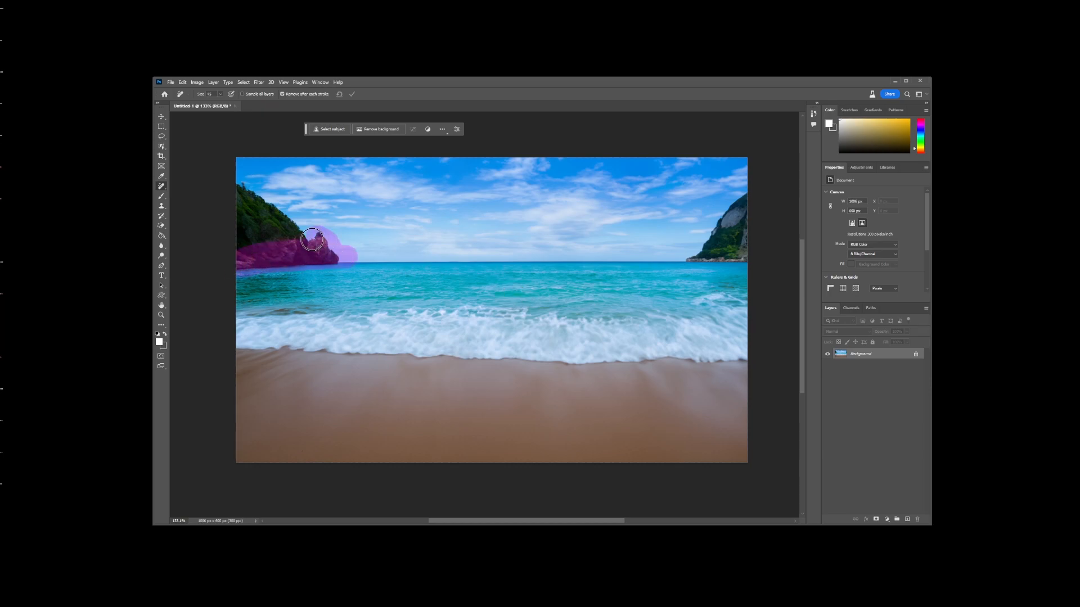
left_click_drag(311, 240, 291, 240)
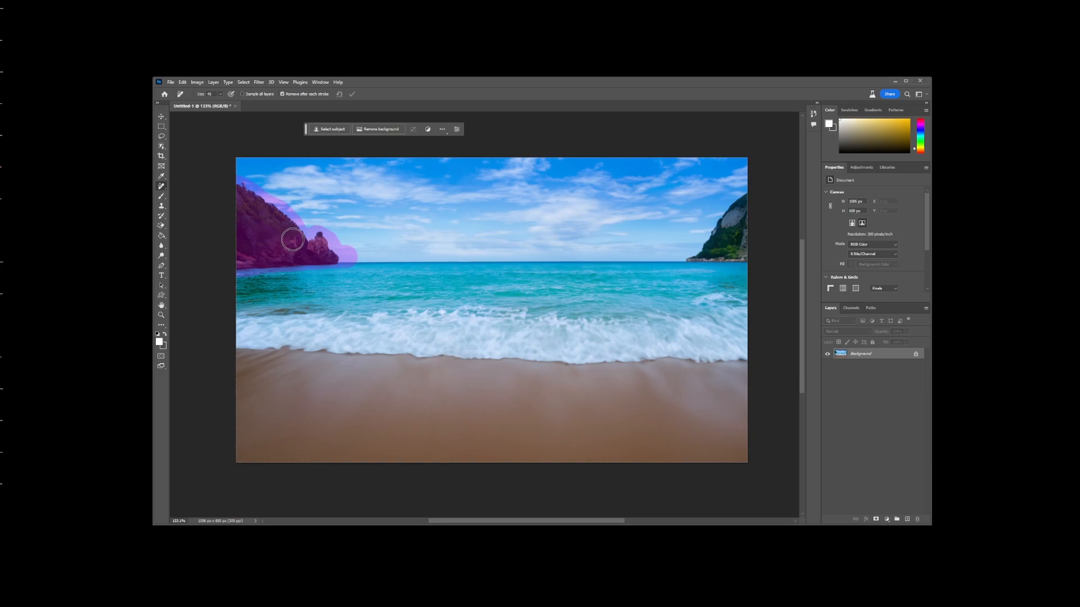